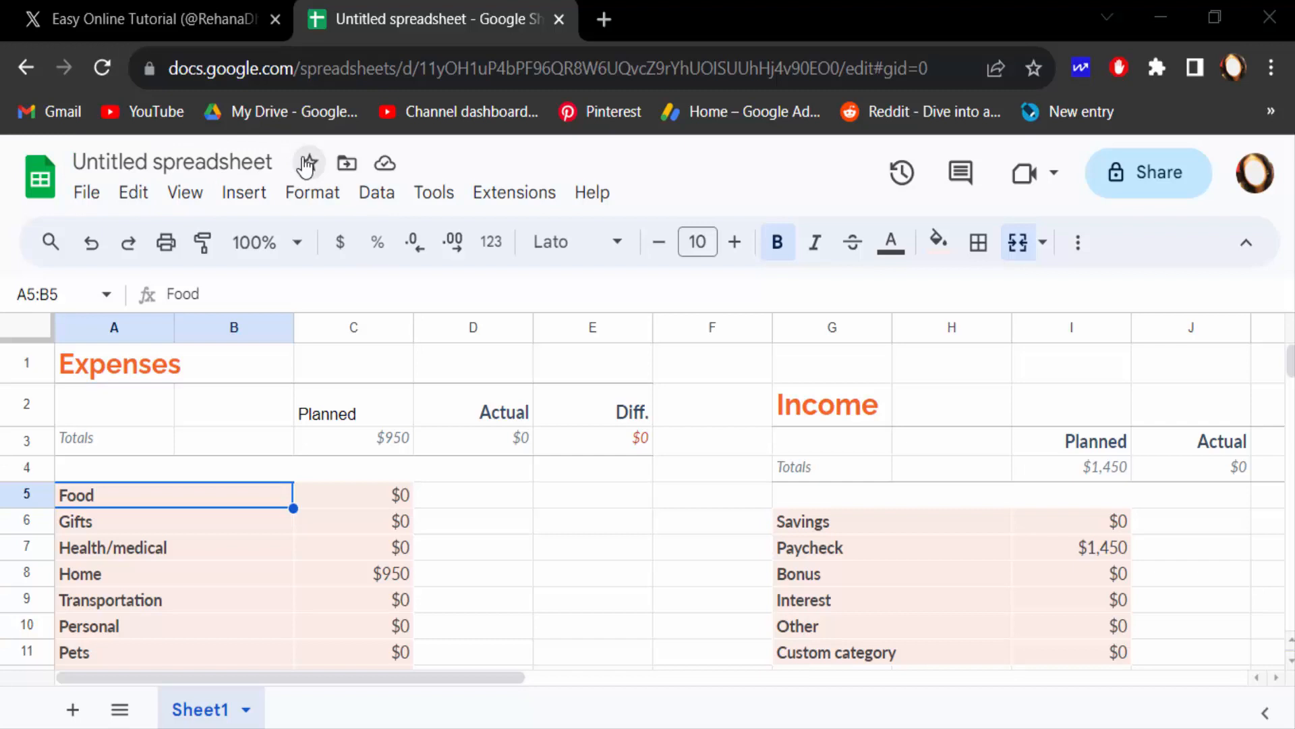
Step: Select the Savings cell G6 and start inserting a link on it
scroll("down", 3)
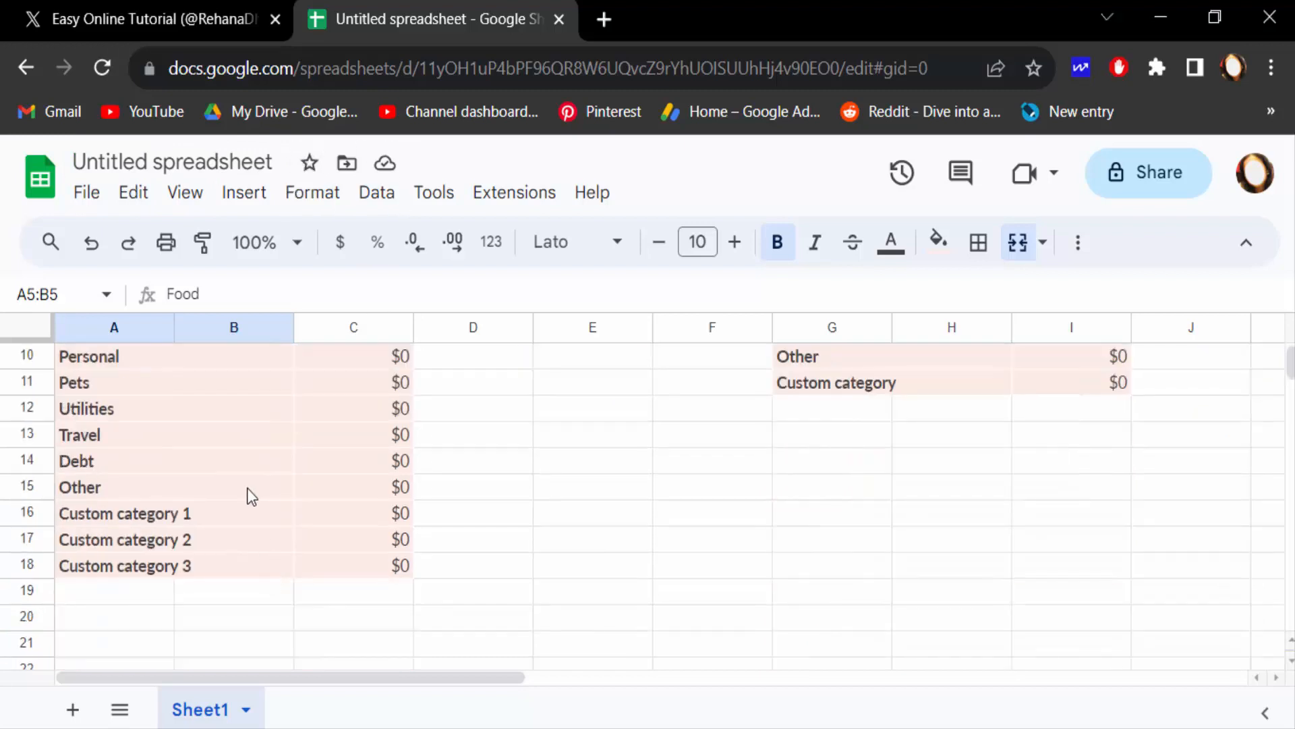
scroll("up", 3)
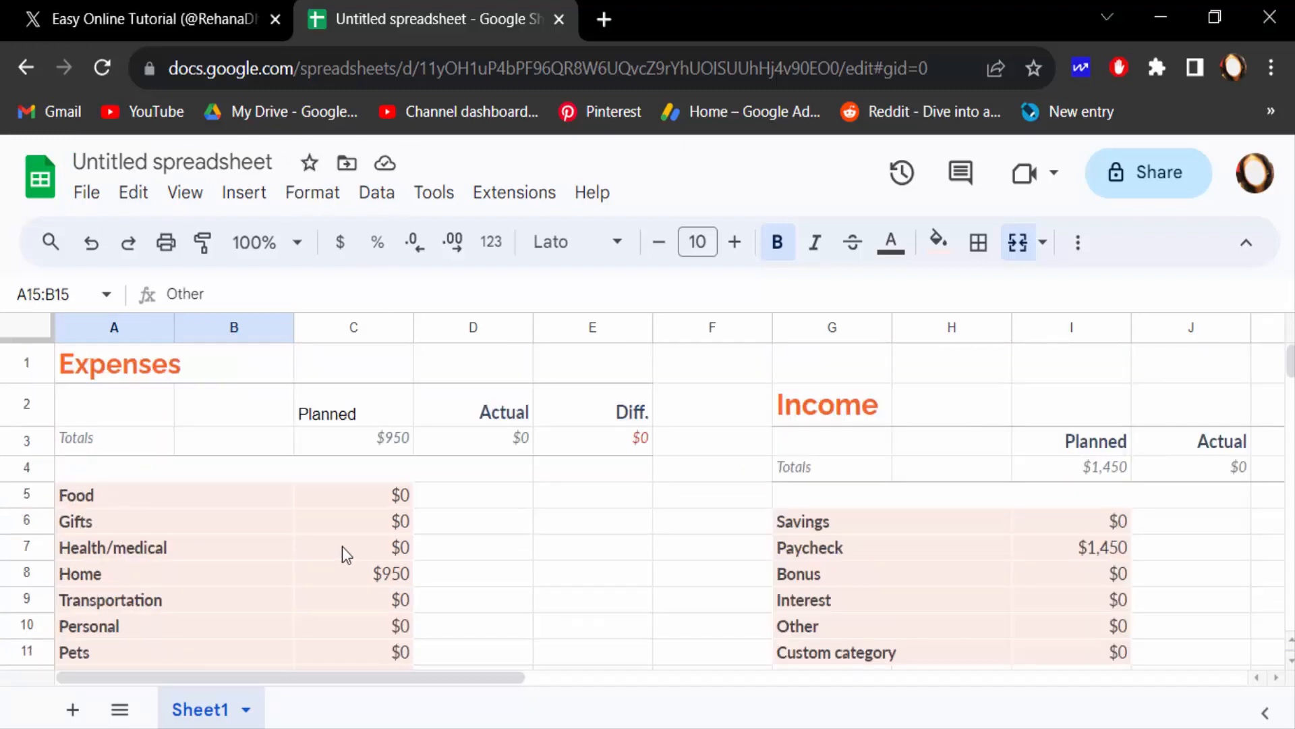
mouse_move(396, 560)
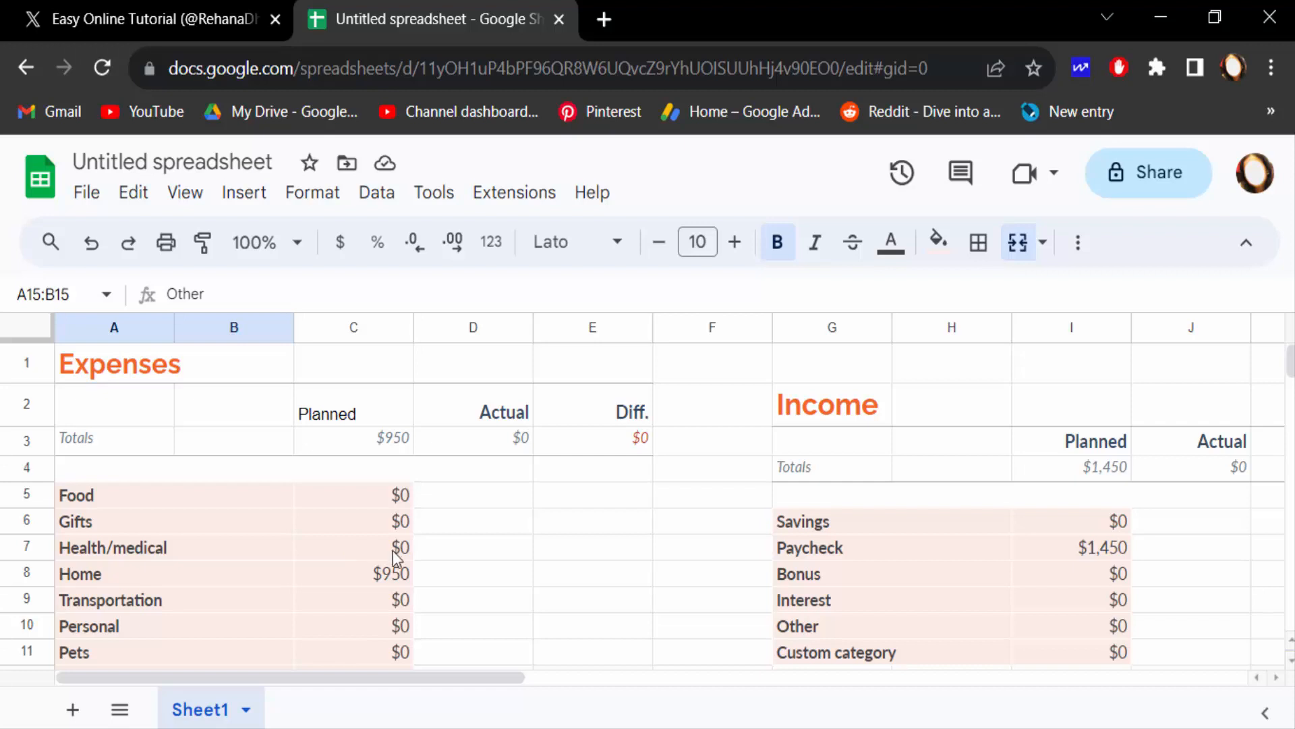
left_click(813, 522)
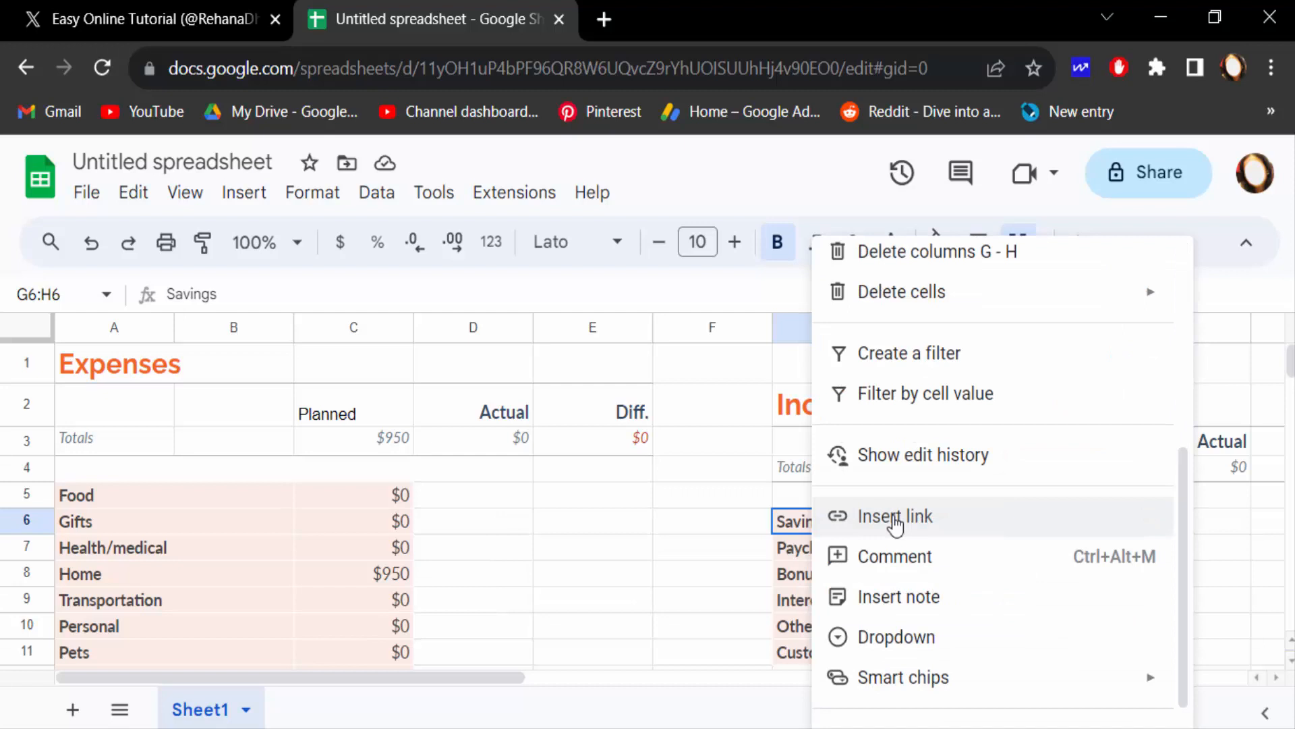
left_click(895, 516)
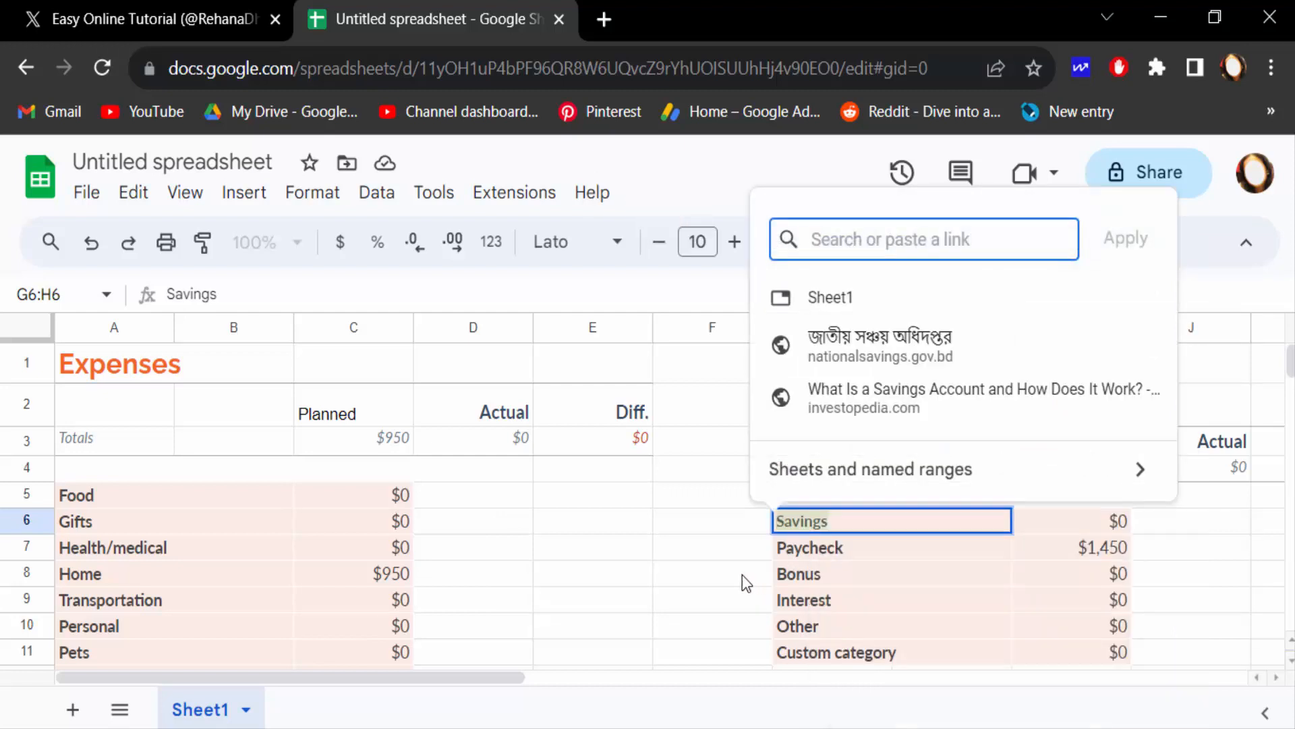
left_click(898, 239)
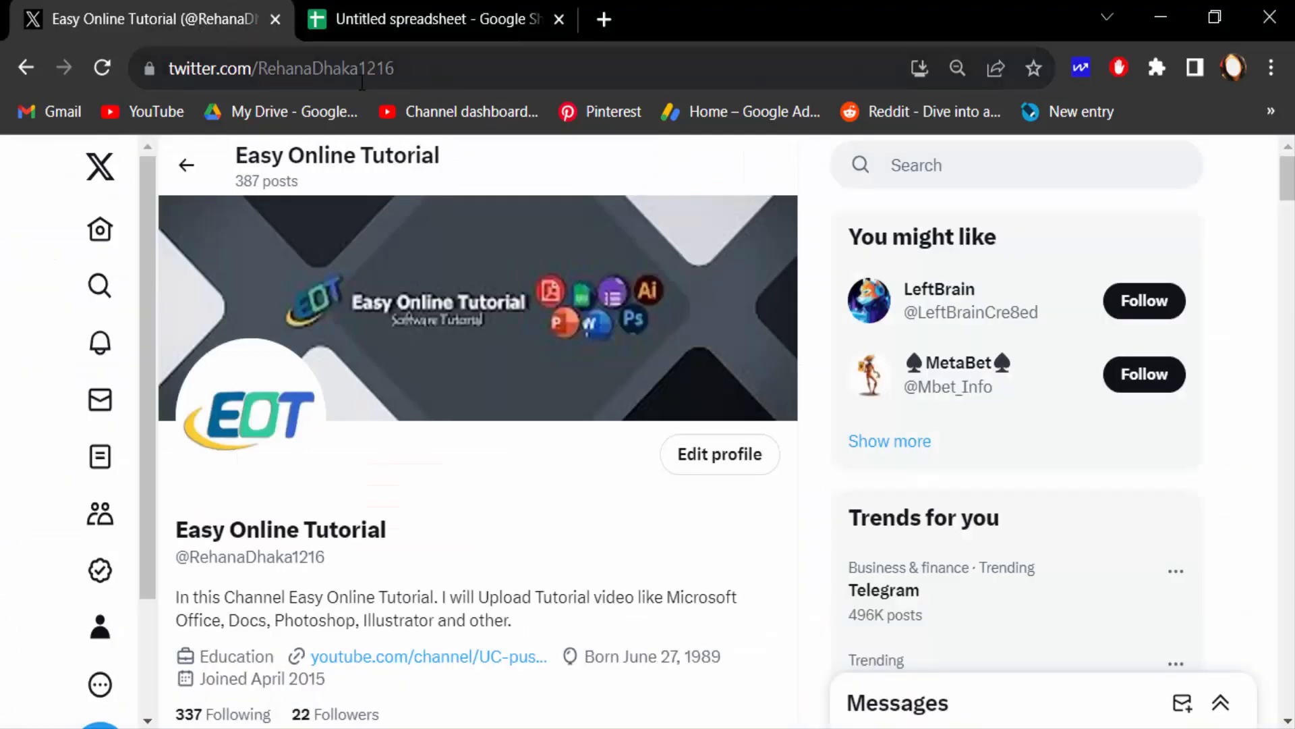
Step: Link the Savings cell to the Easy Online Tutorial X profile URL
left_click(280, 68)
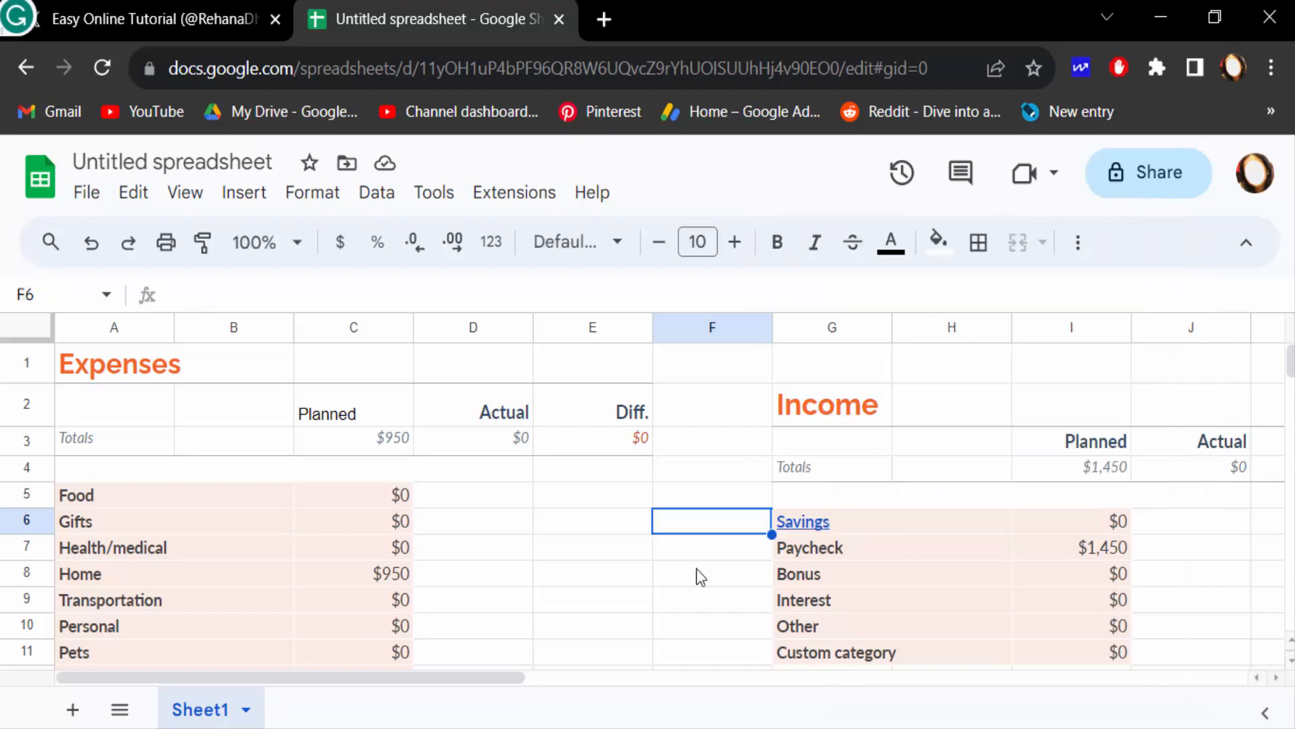
mouse_move(809, 525)
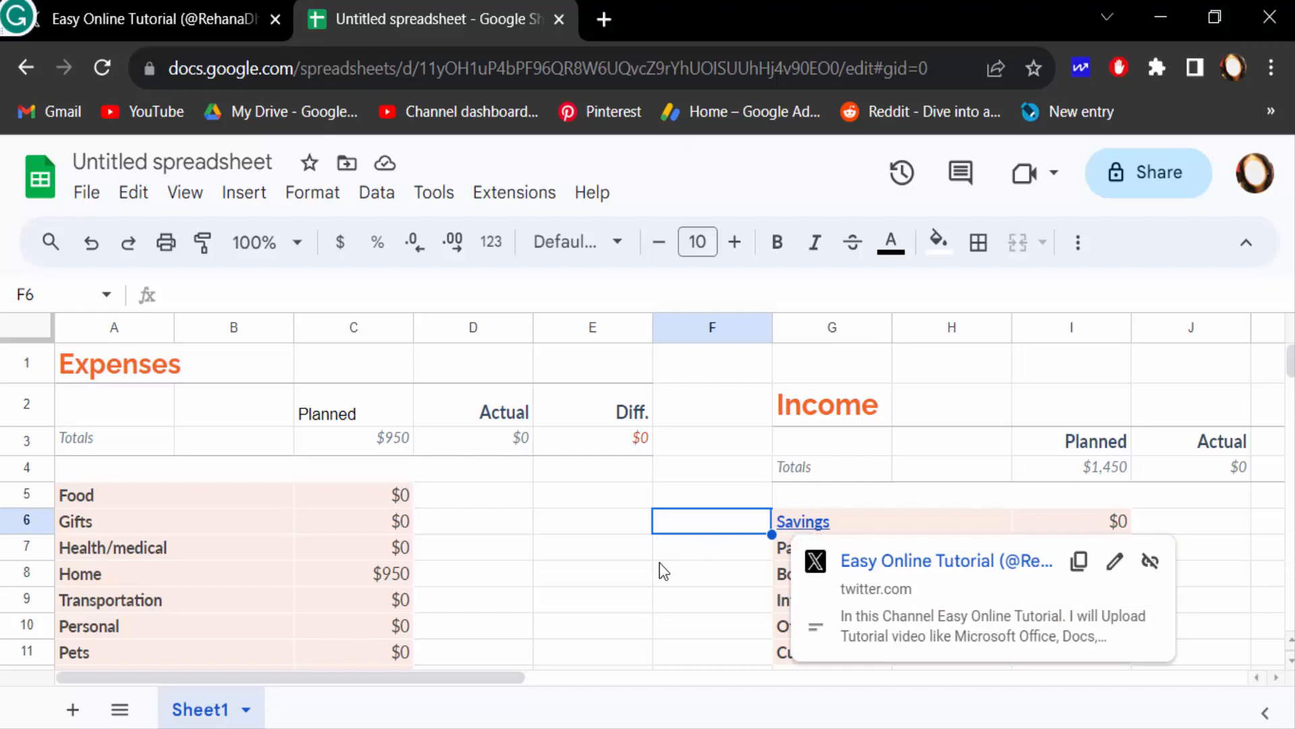
left_click(86, 192)
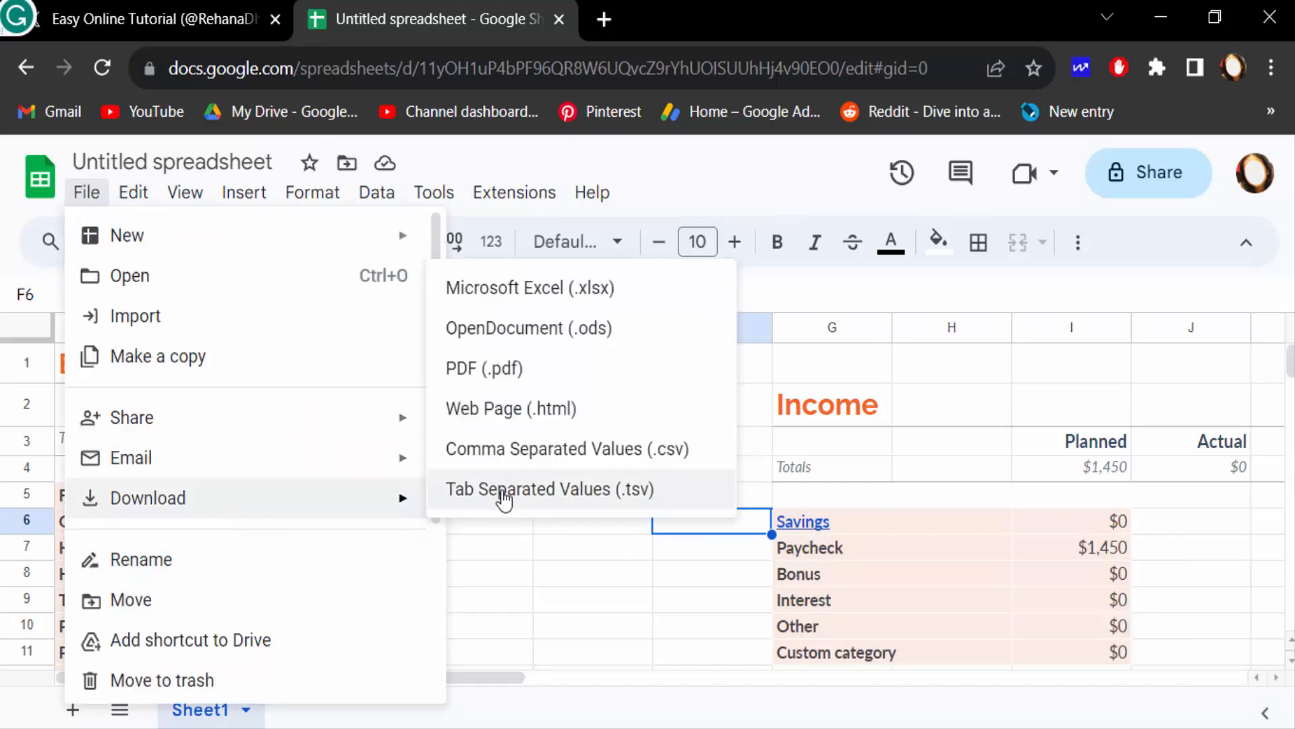
mouse_move(510, 415)
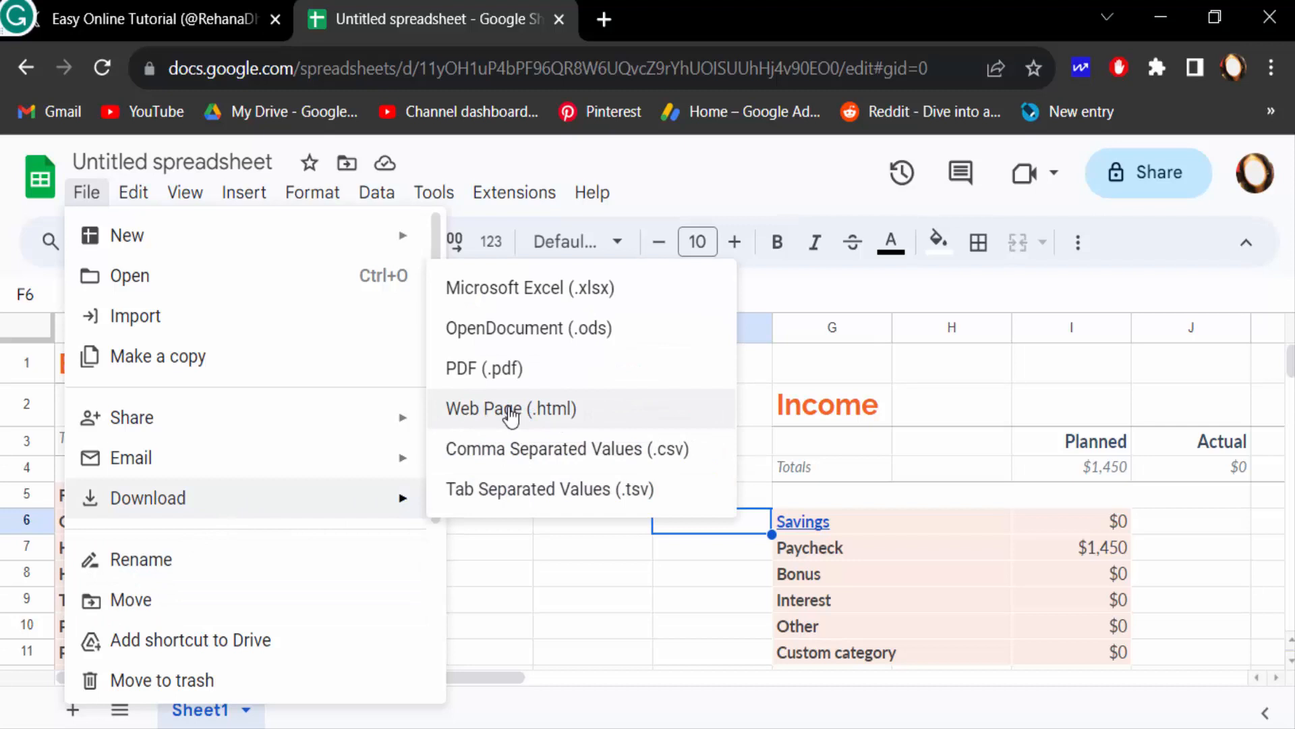
Step: Download the budget as Web Page (.html) and open the exported Sheet1 page
left_click(510, 408)
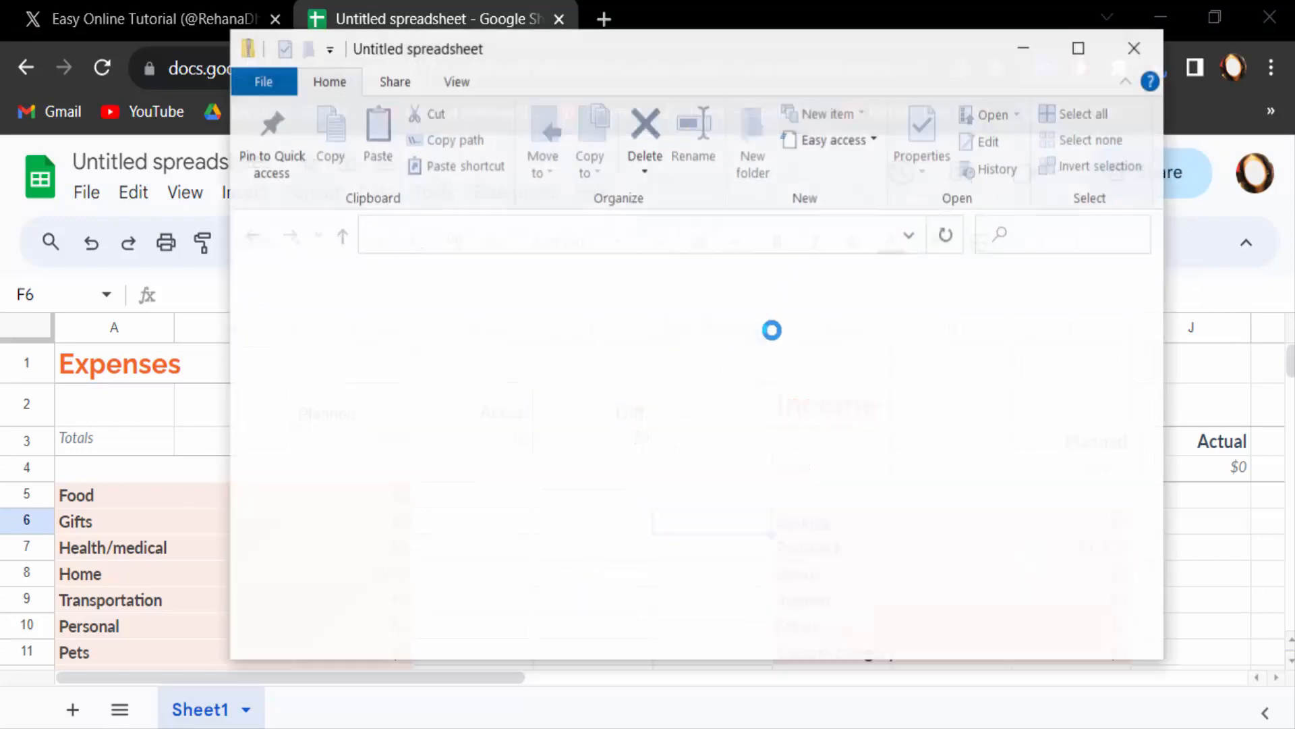
left_click(485, 343)
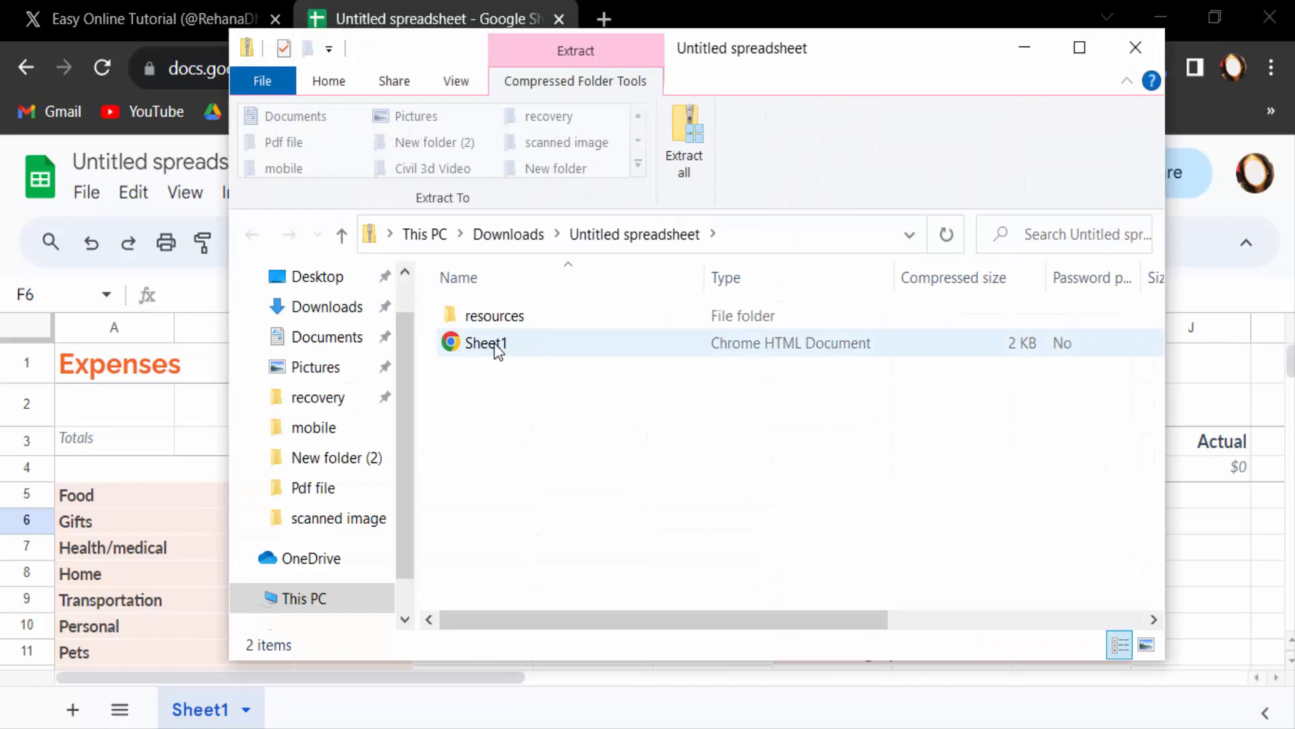
double_click(485, 343)
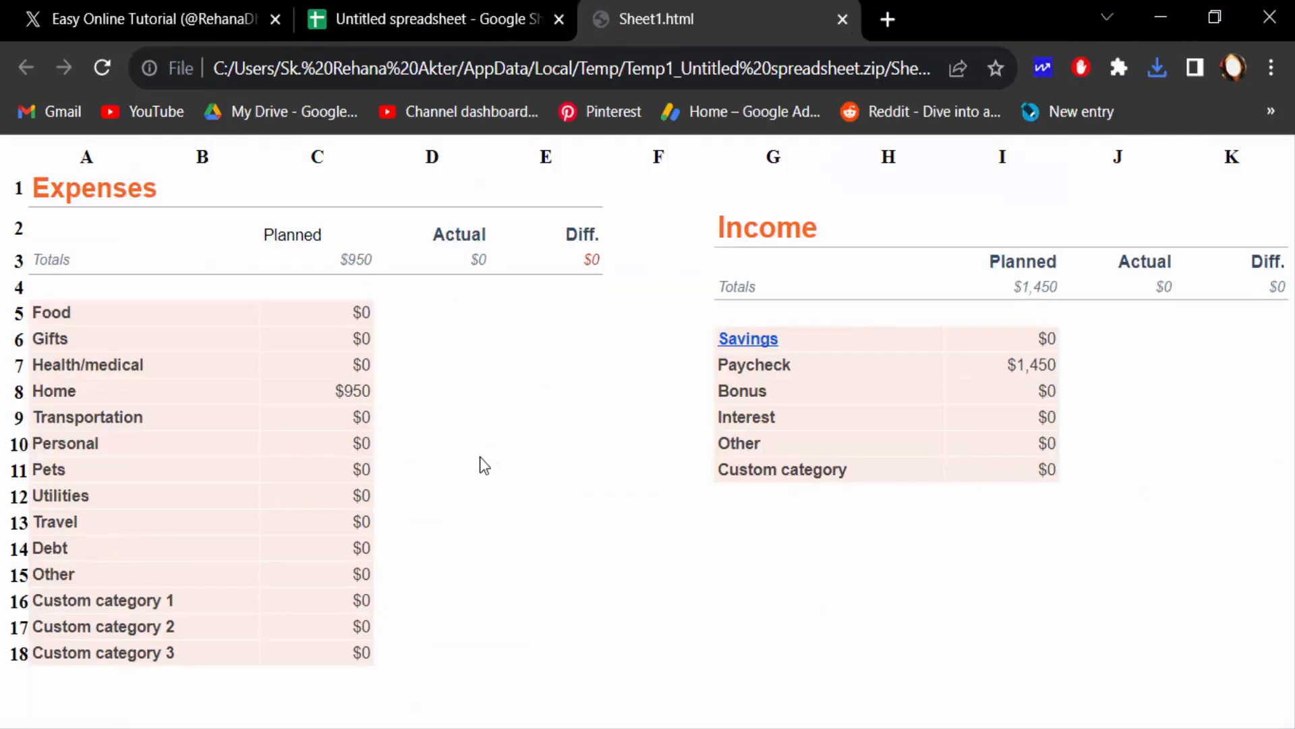
mouse_move(321, 358)
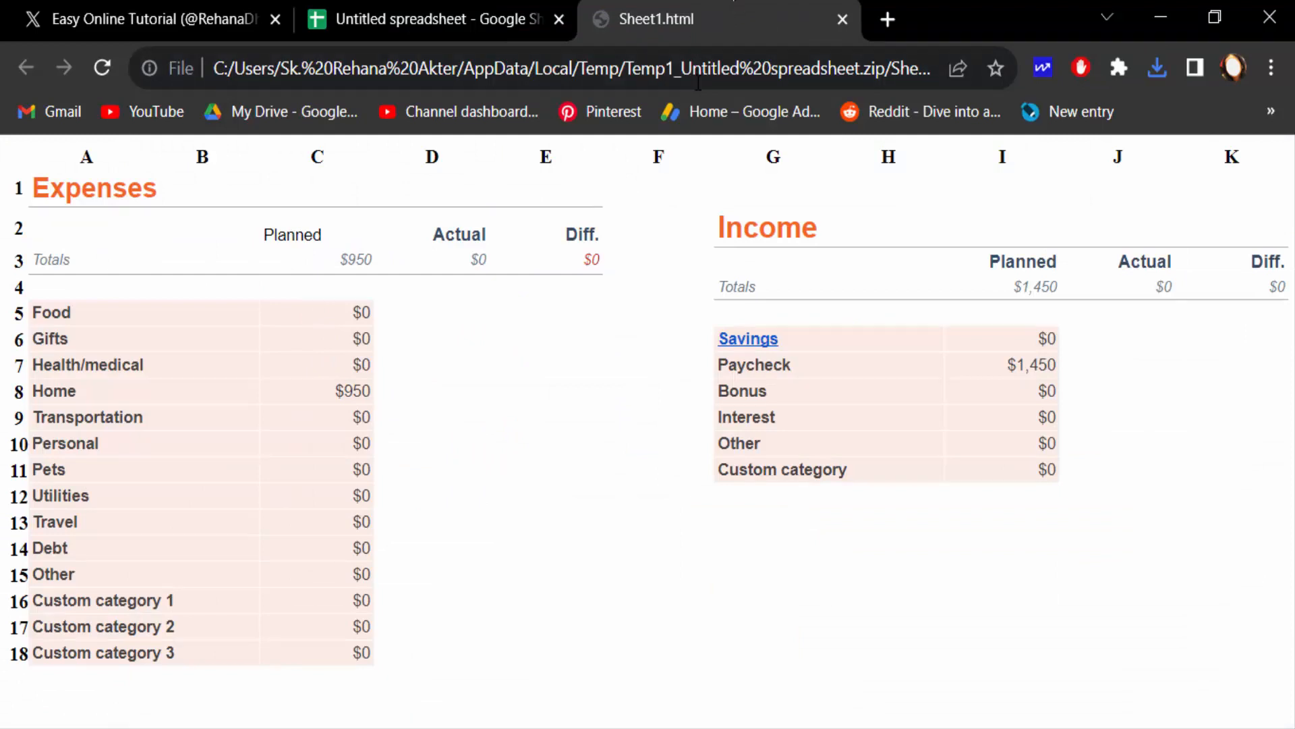
mouse_move(758, 348)
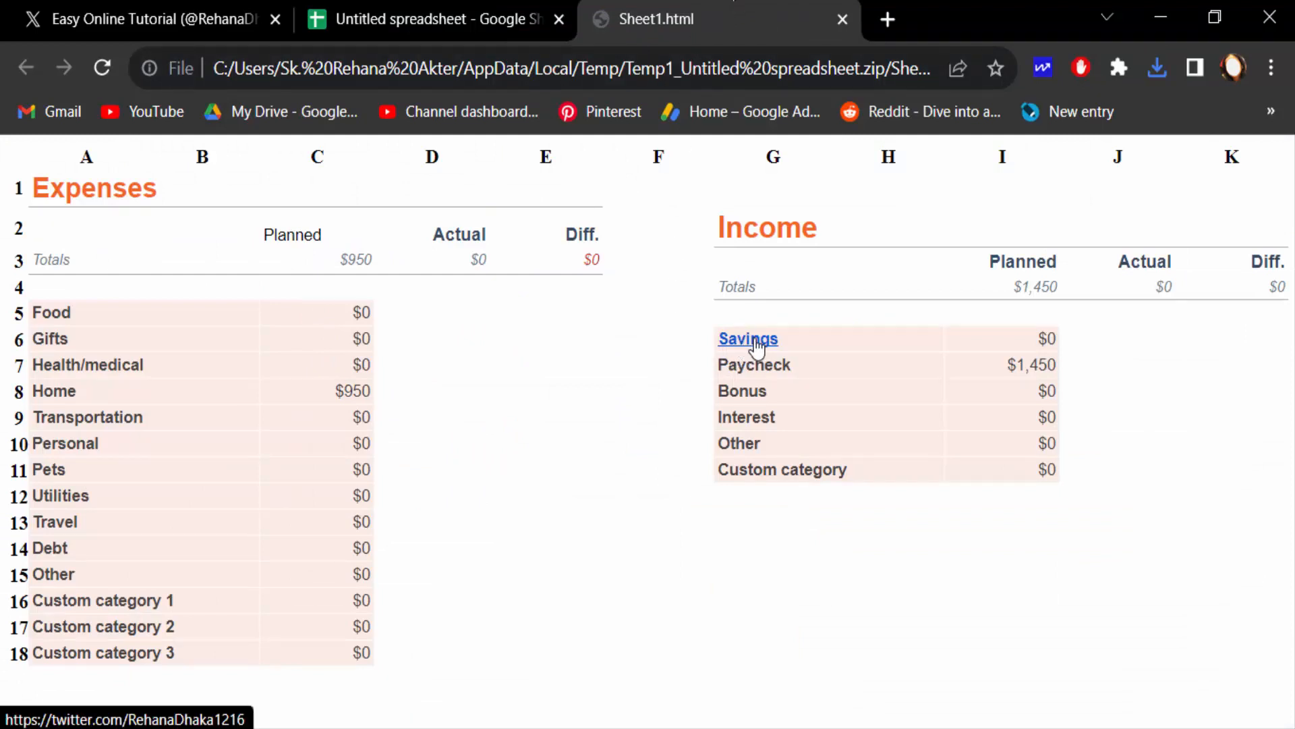
Step: Follow the Savings hyperlink in Sheet1.html to the Easy Online Tutorial profile
left_click(748, 339)
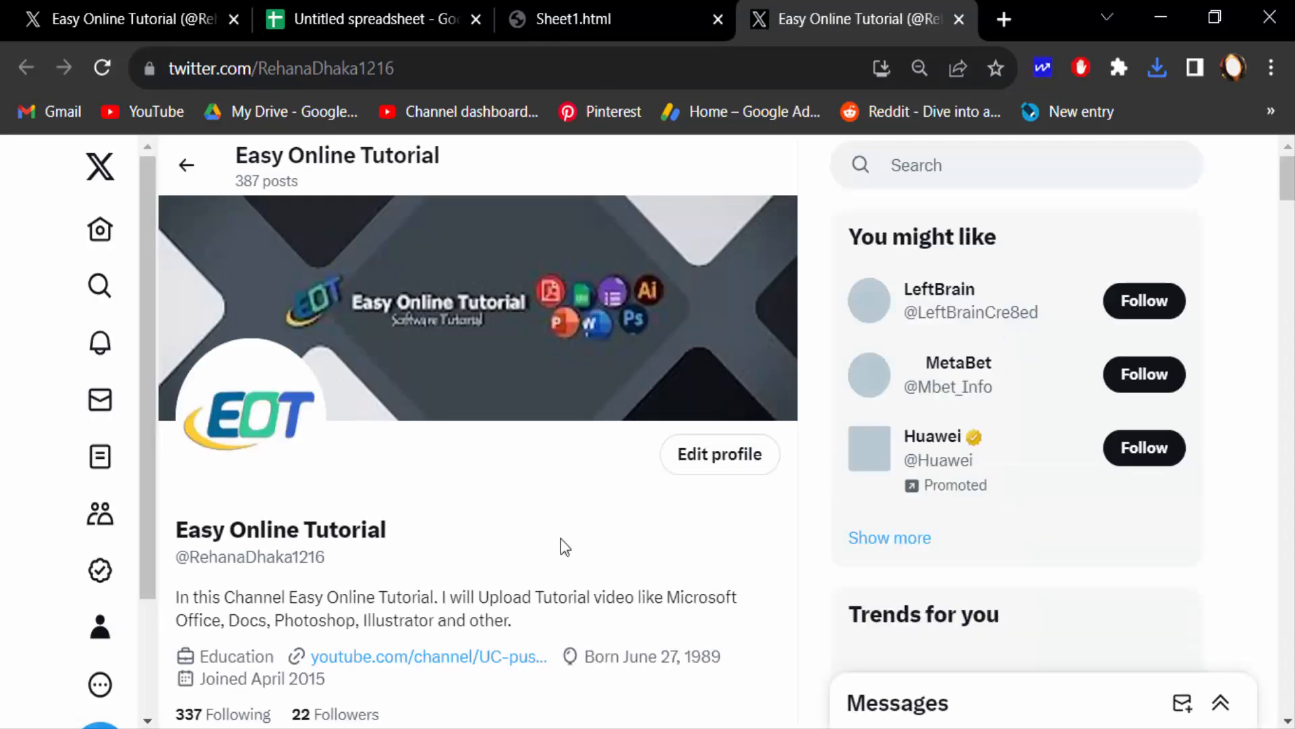